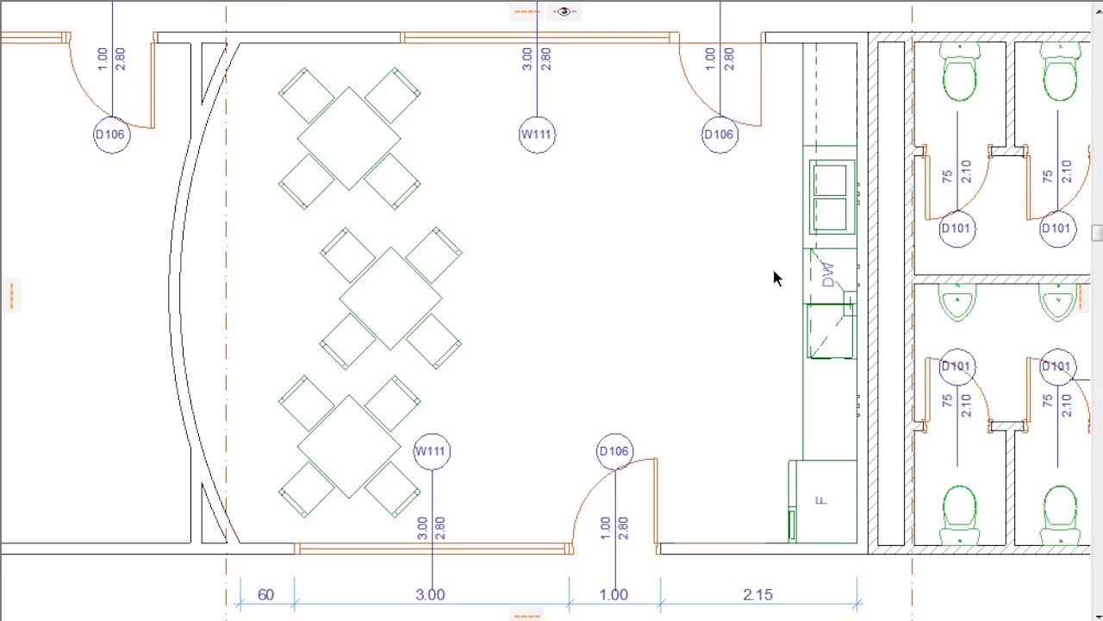
mouse_move(248, 51)
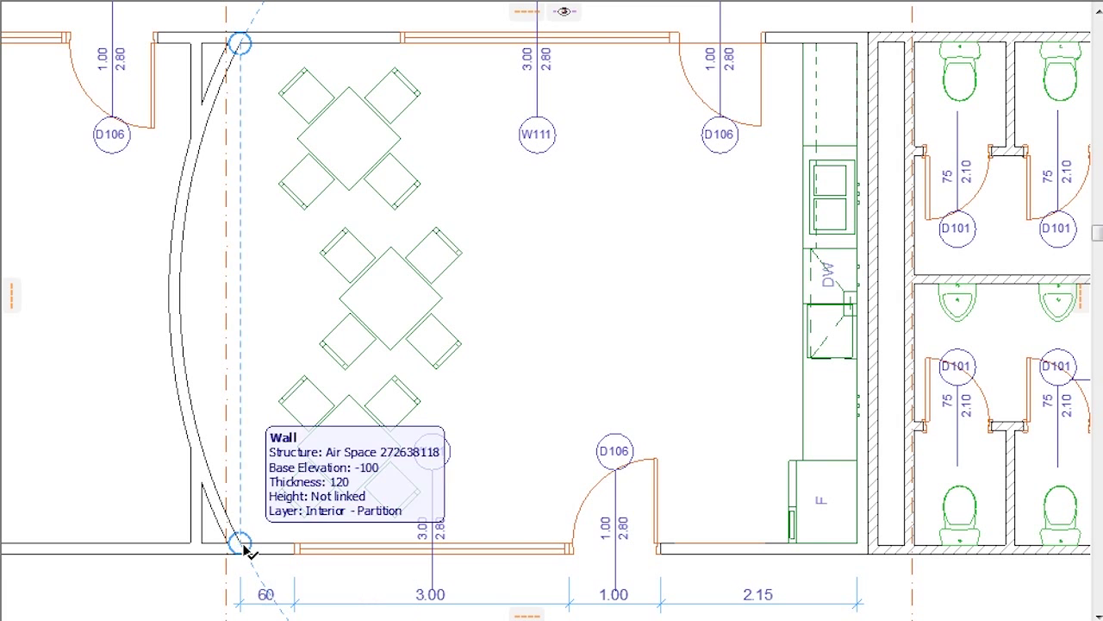
Mark the curved partition wall's lower endpoint as a snap reference
click(244, 552)
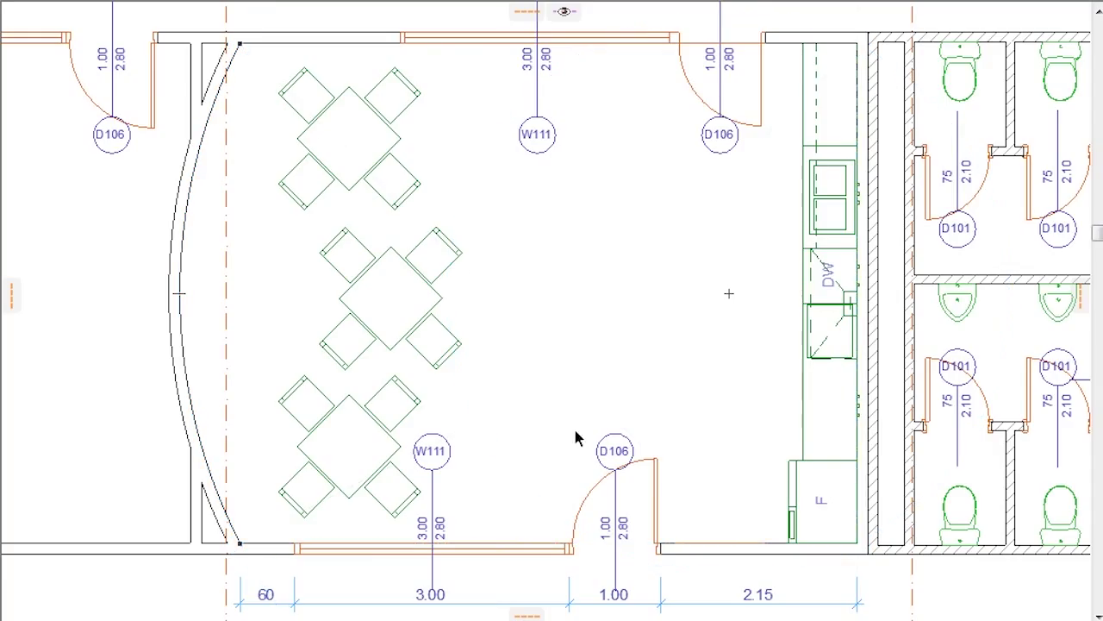
mouse_move(250, 551)
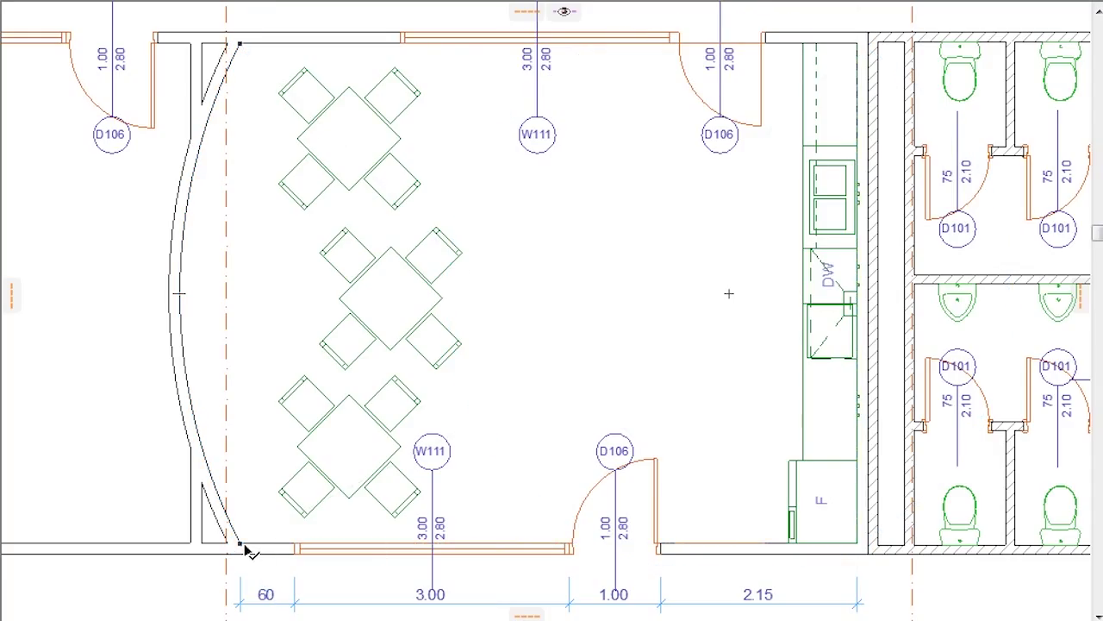
Click near the curved wall's lower end to release it from editing
click(239, 545)
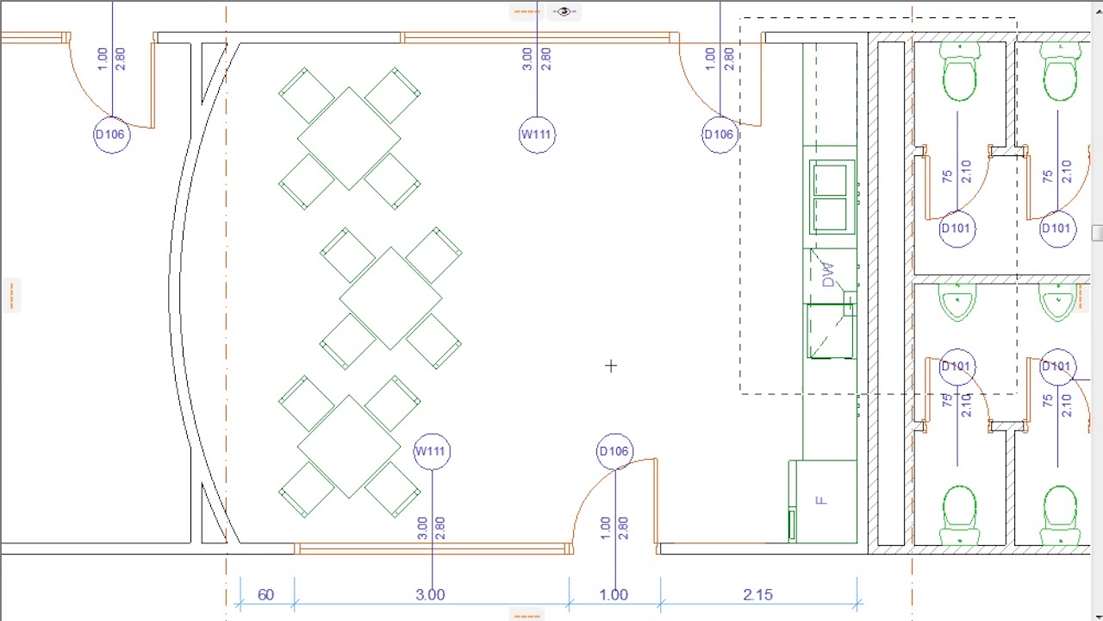
Select the middle table-and-chairs set and bring up its context menu
click(377, 299)
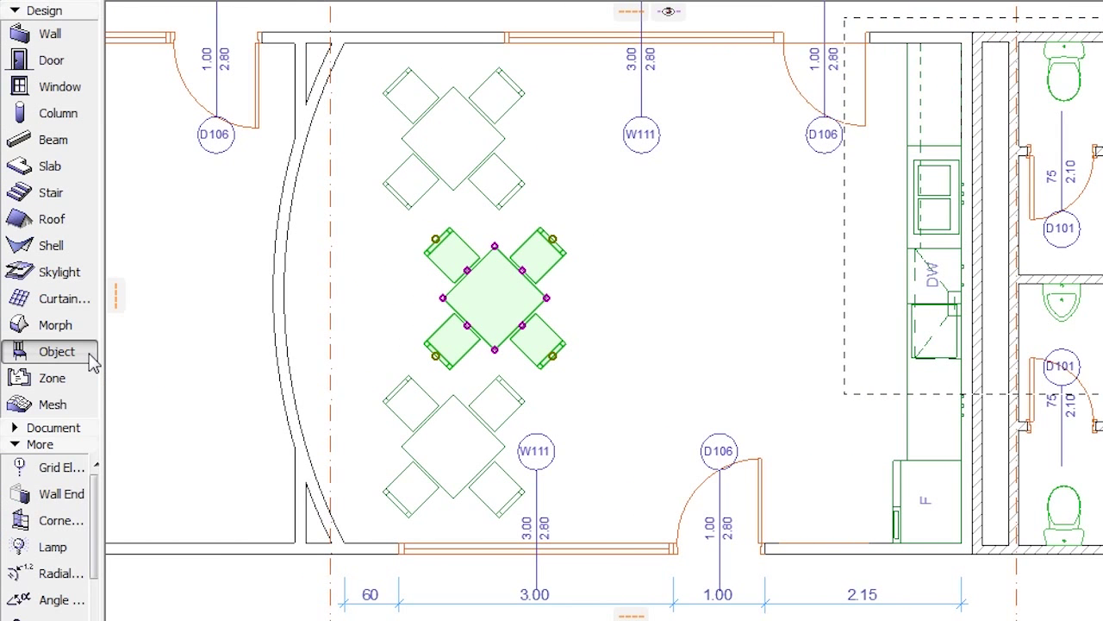
right_click(492, 297)
text(1234)
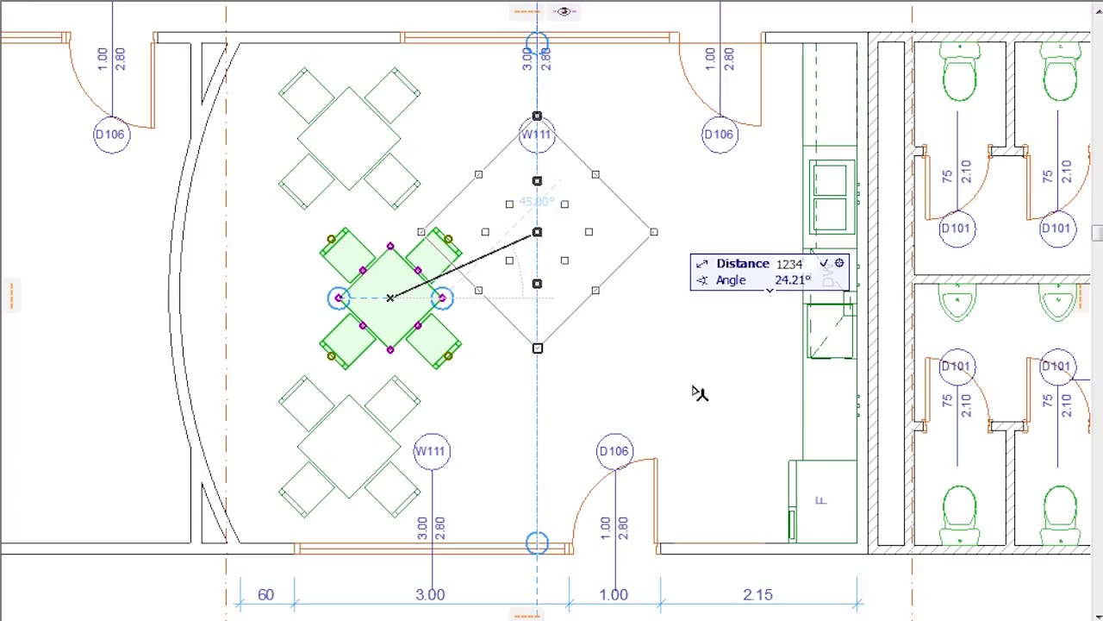
mouse_move(698, 409)
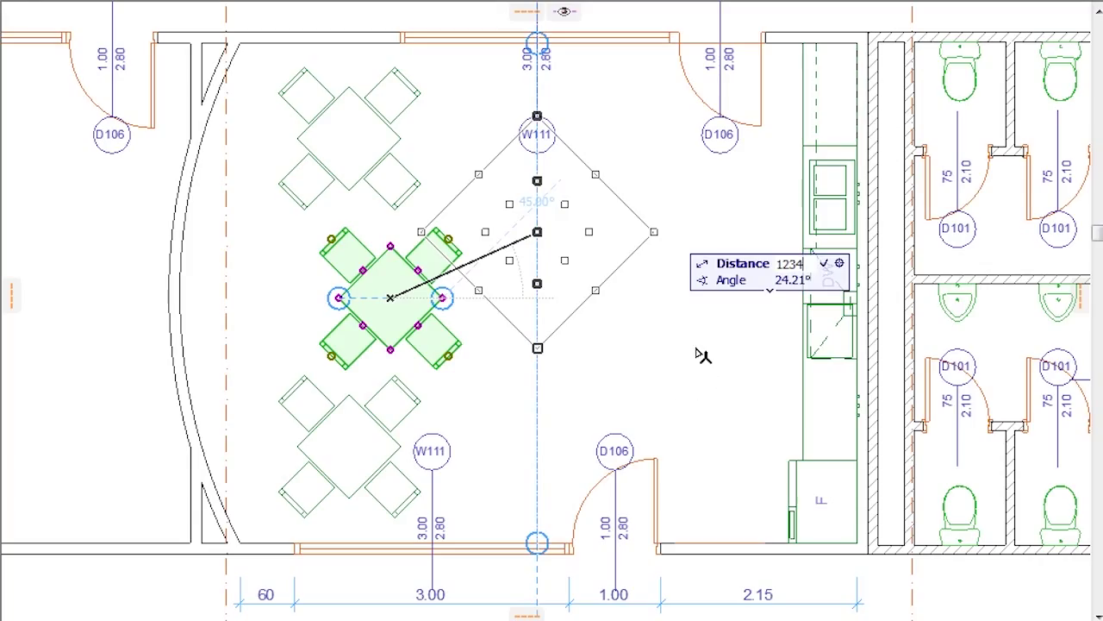
mouse_move(698, 321)
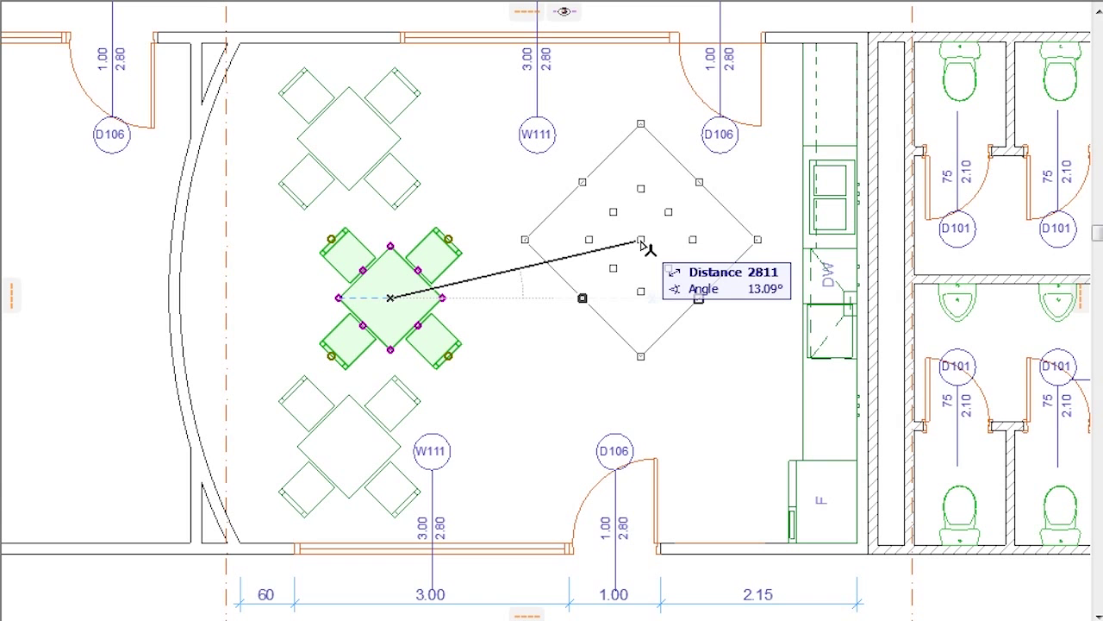
Click on the plan to abandon the table set's pending move
click(641, 213)
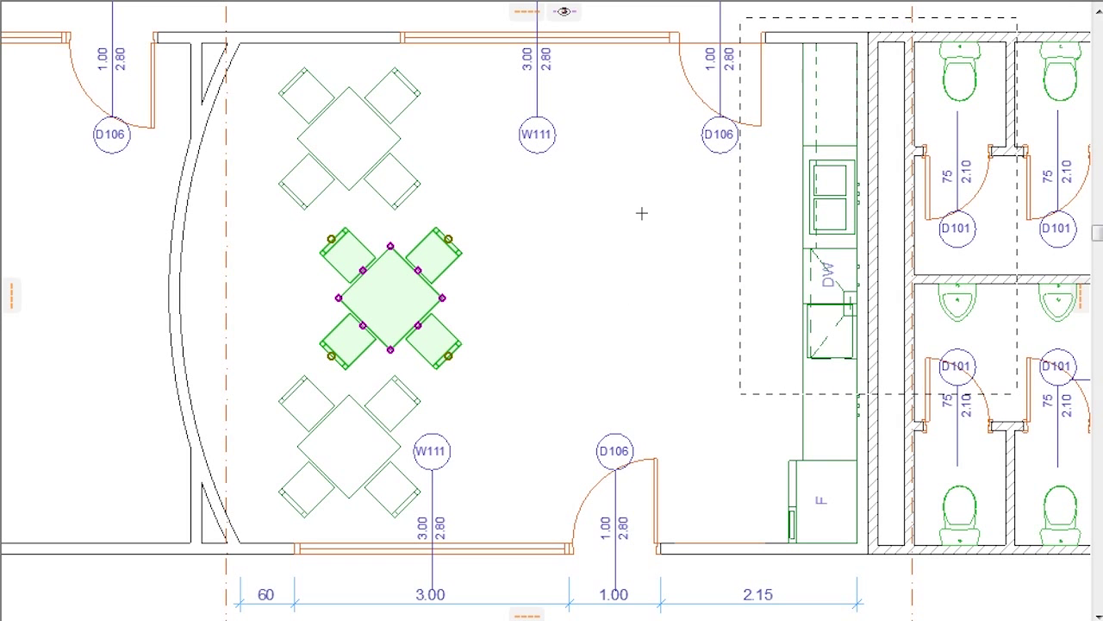
mouse_move(638, 218)
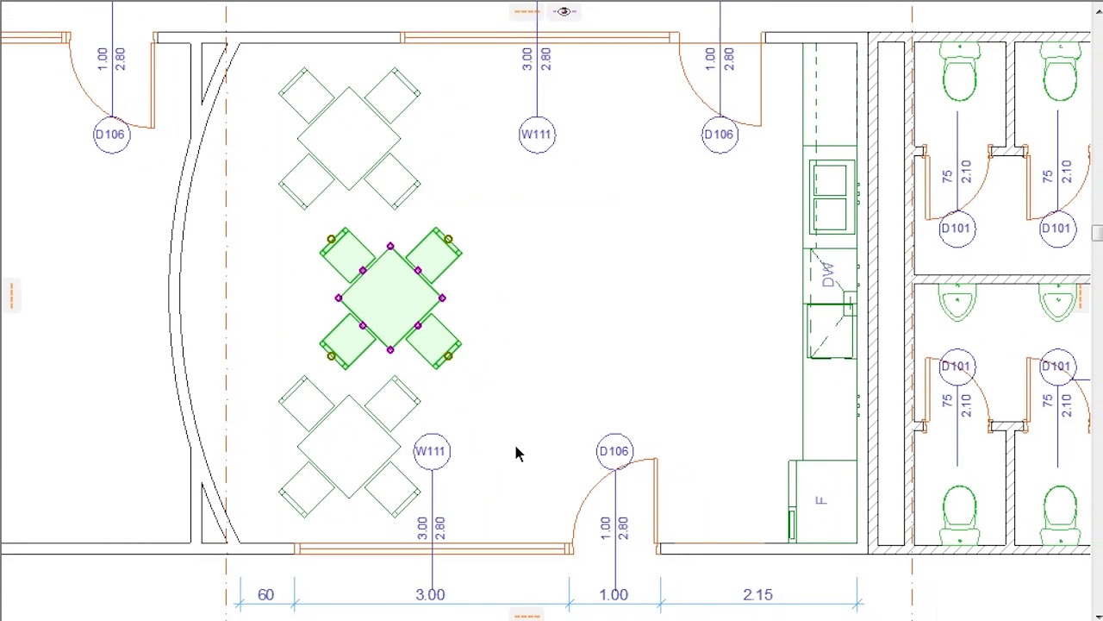
mouse_move(344, 304)
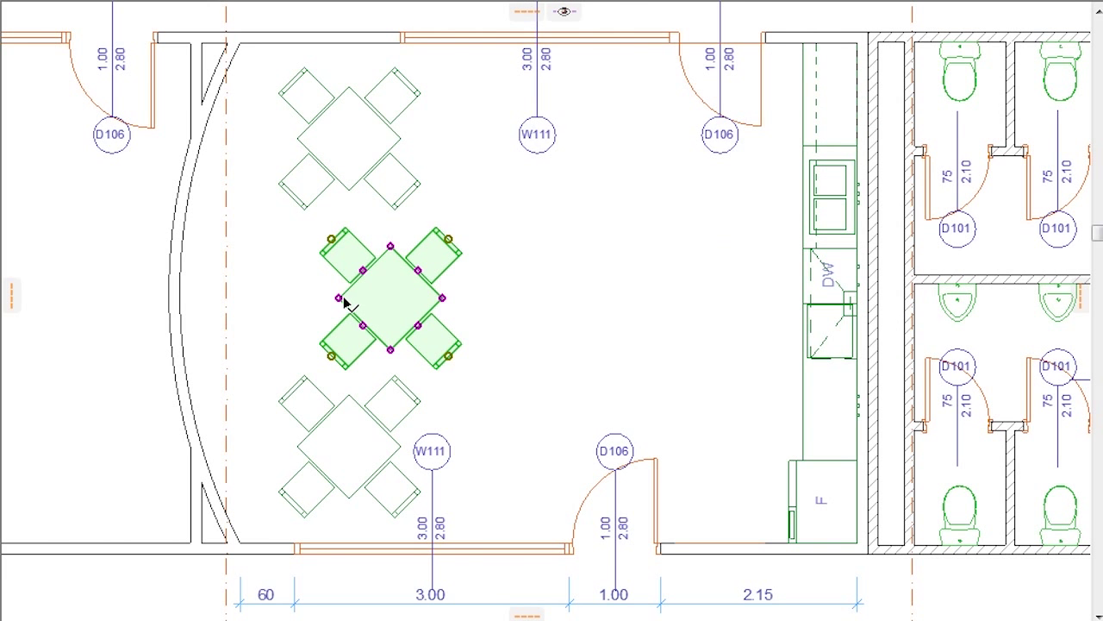
drag(339, 297, 535, 47)
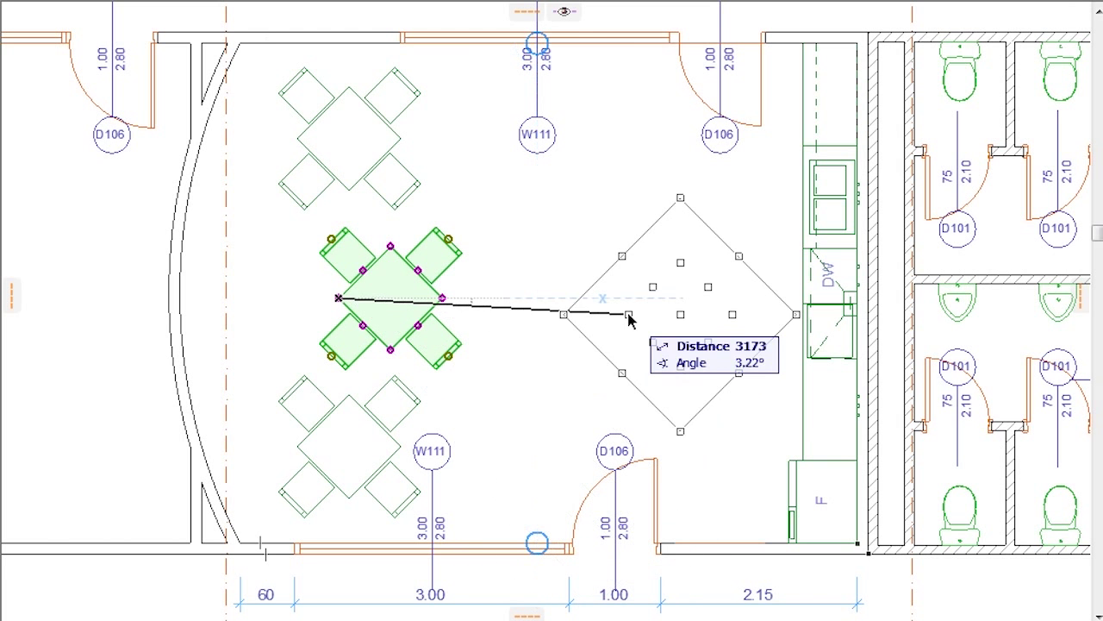
mouse_move(612, 250)
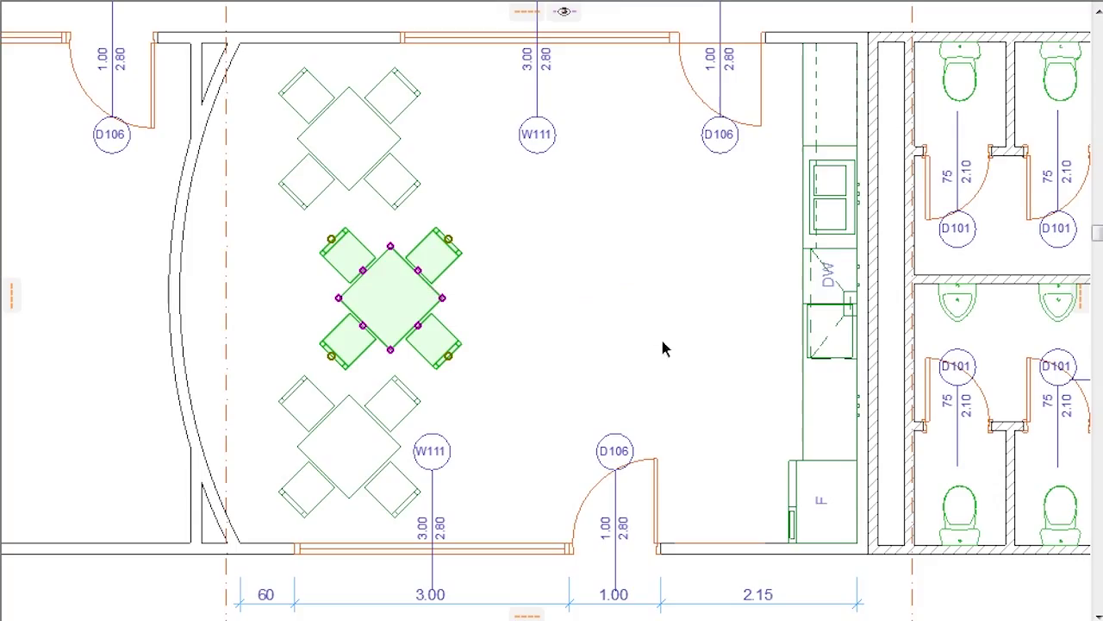
mouse_move(689, 353)
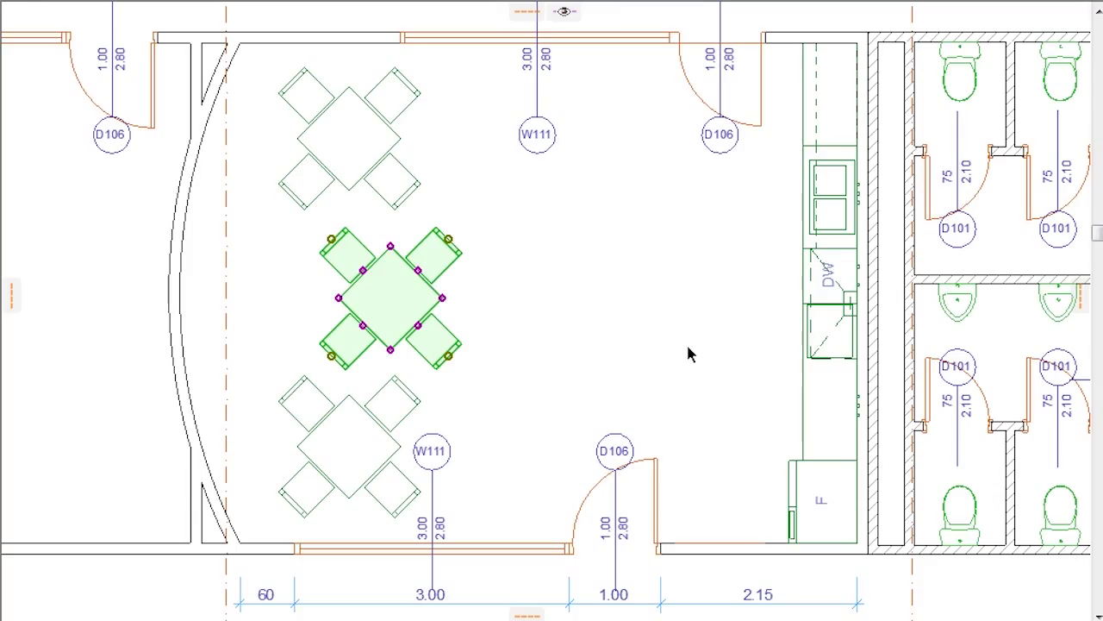